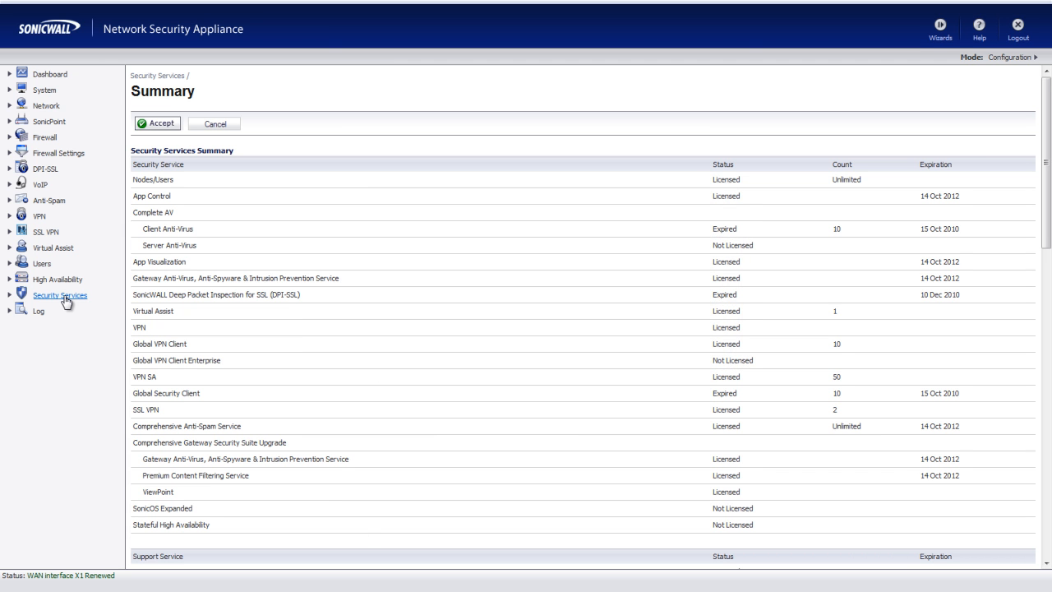
Step: Go to Security Services > Content Filter, configure it, and edit the Default CFS policy
{"action": "left_click", "coordinate": [59, 295]}
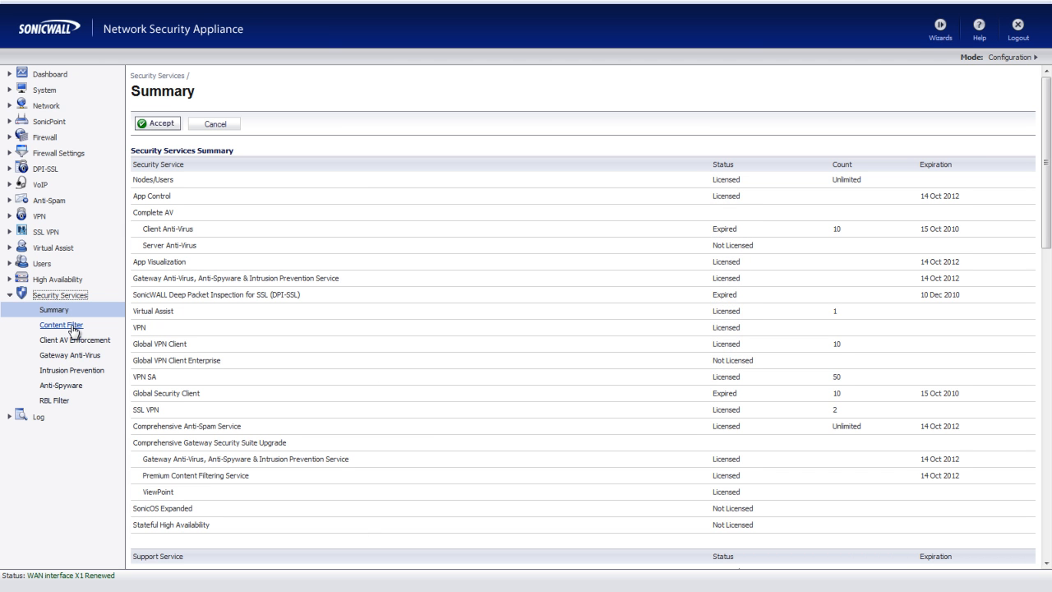
{"action": "left_click", "coordinate": [61, 325]}
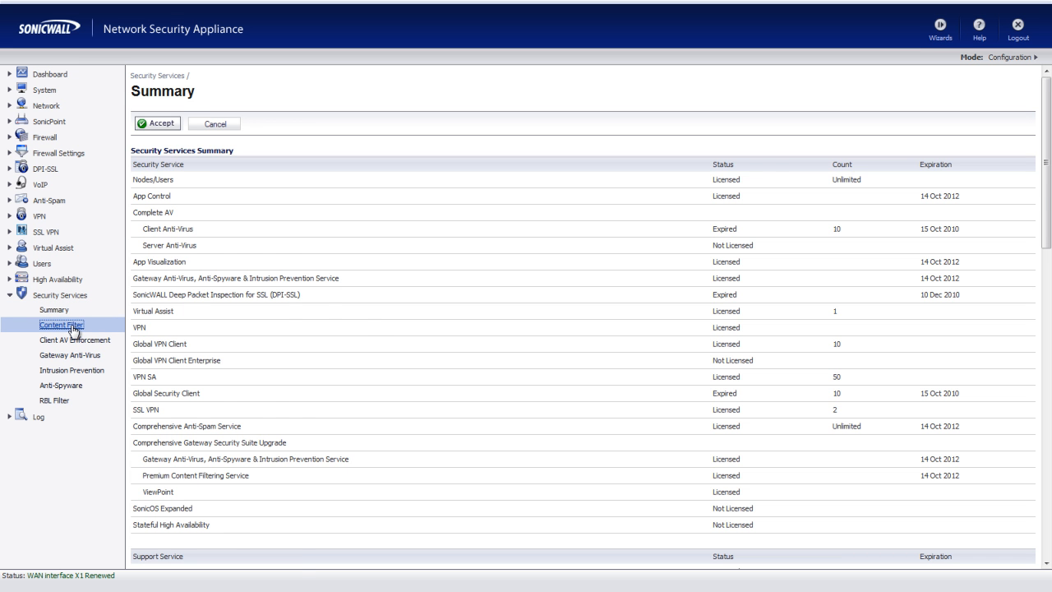
{"action": "left_click", "coordinate": [61, 324]}
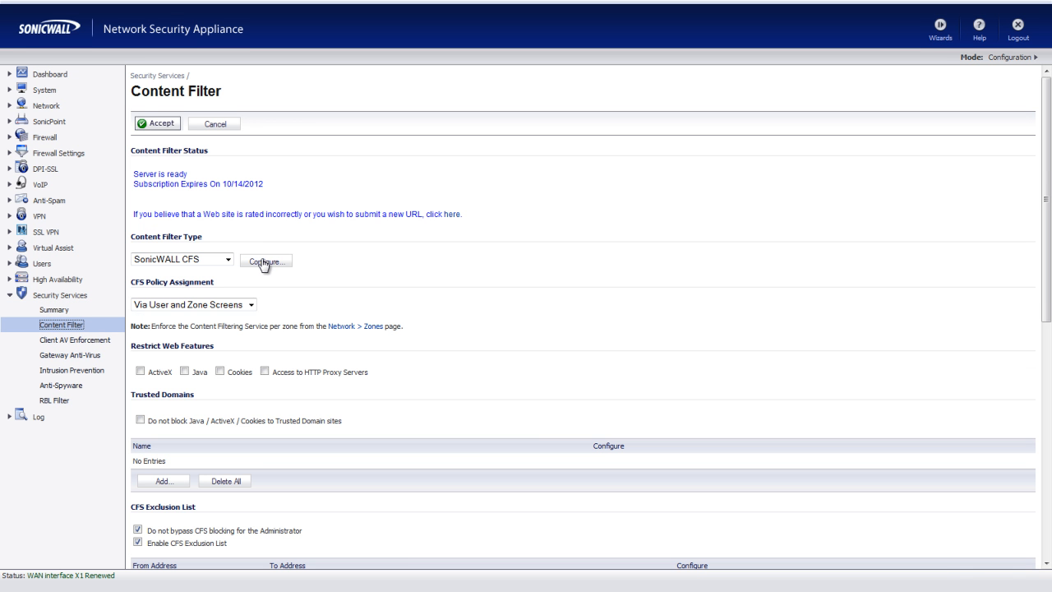
{"action": "left_click", "coordinate": [265, 261]}
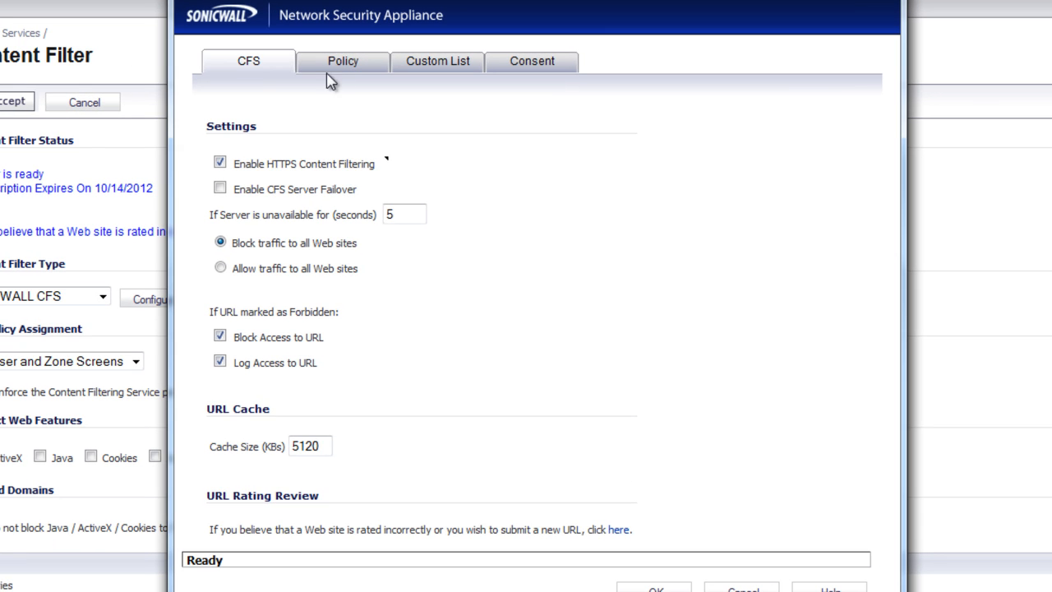
{"action": "left_click", "coordinate": [342, 61]}
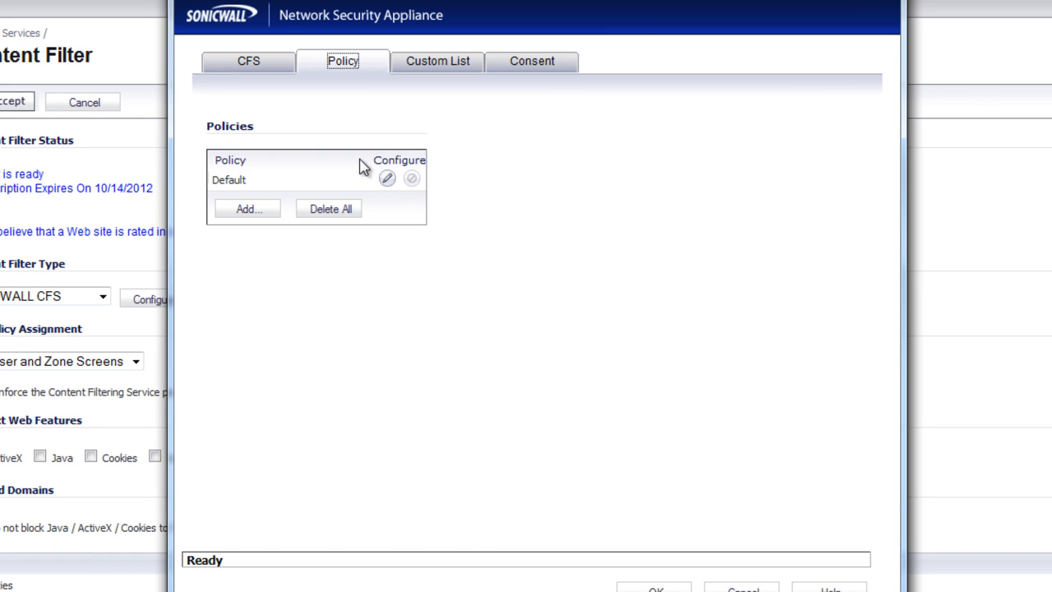
{"action": "left_click", "coordinate": [387, 178]}
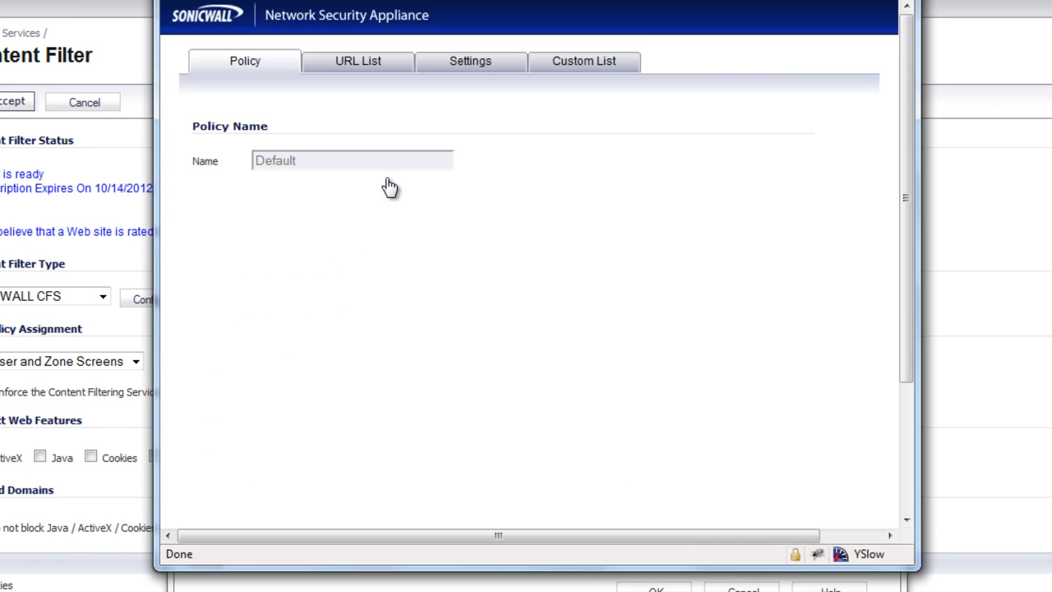
Step: Scroll the URL List categories and check 4. Pornography as forbidden
{"action": "left_click", "coordinate": [358, 61]}
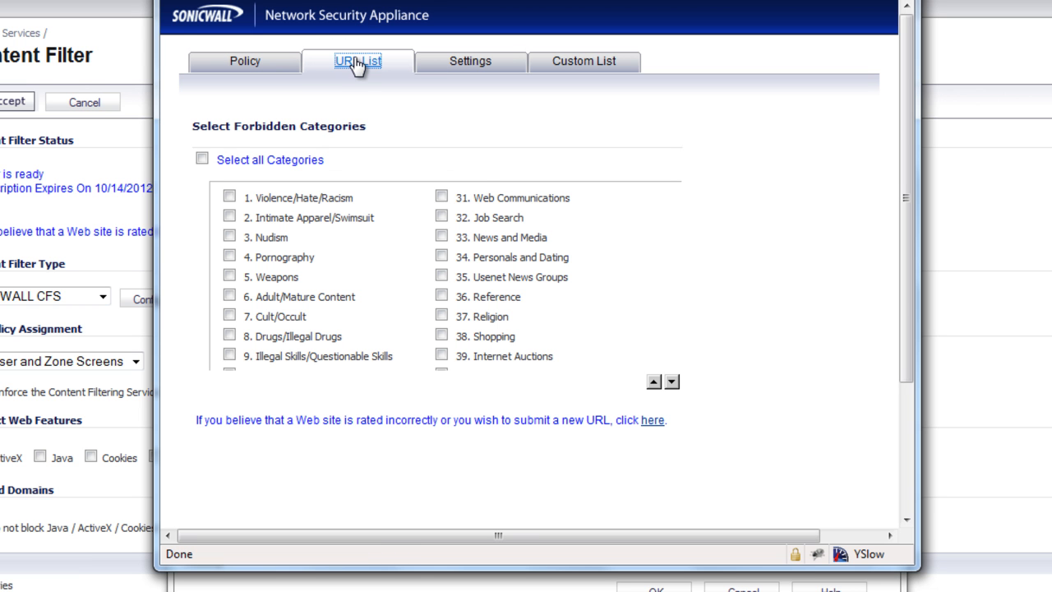
{"action": "mouse_move", "coordinate": [668, 411]}
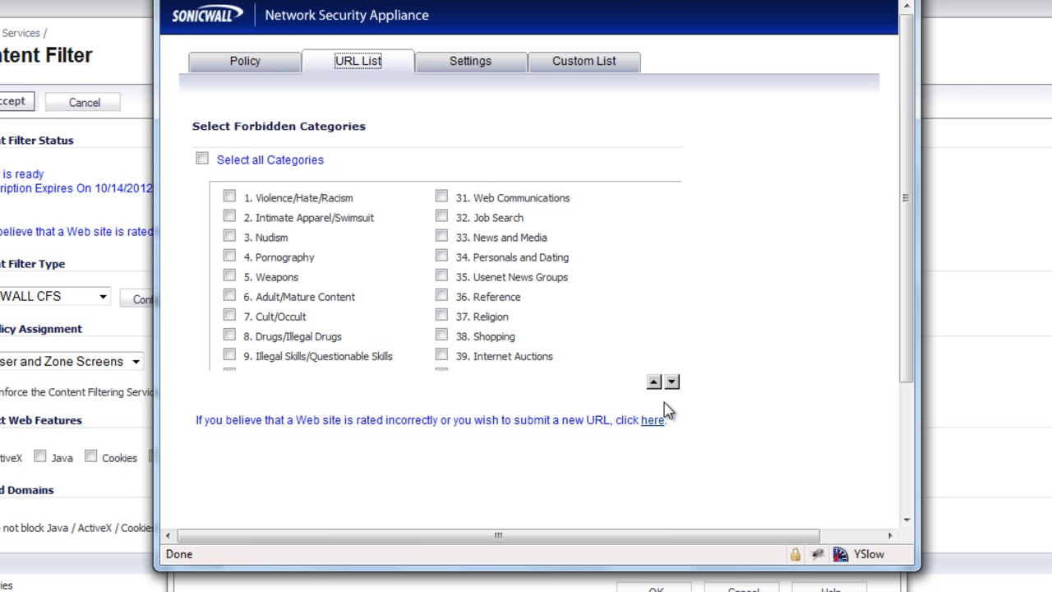
{"action": "left_click", "coordinate": [670, 381]}
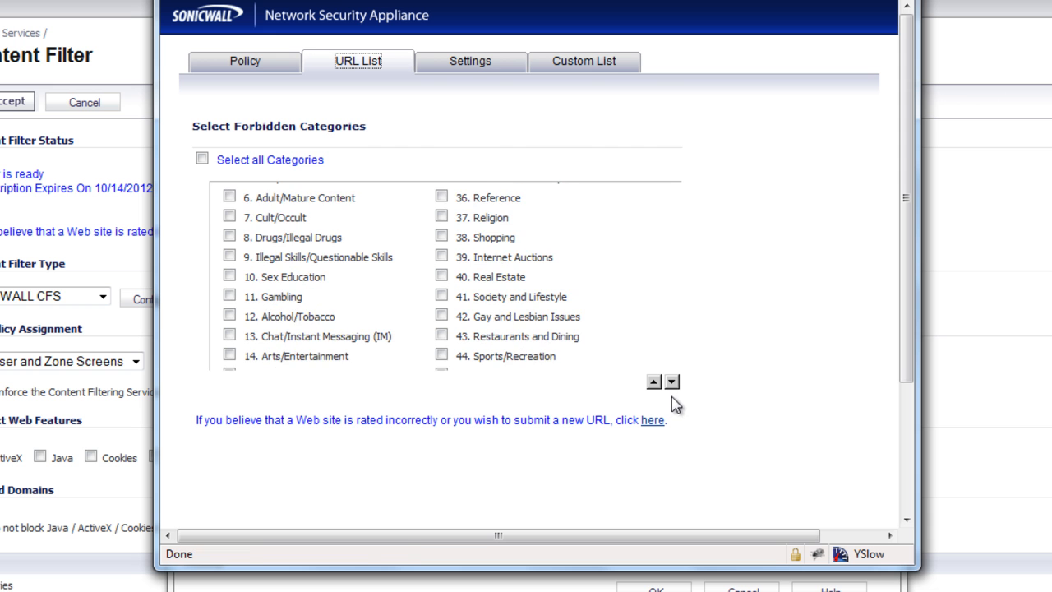
{"action": "left_click", "coordinate": [672, 382]}
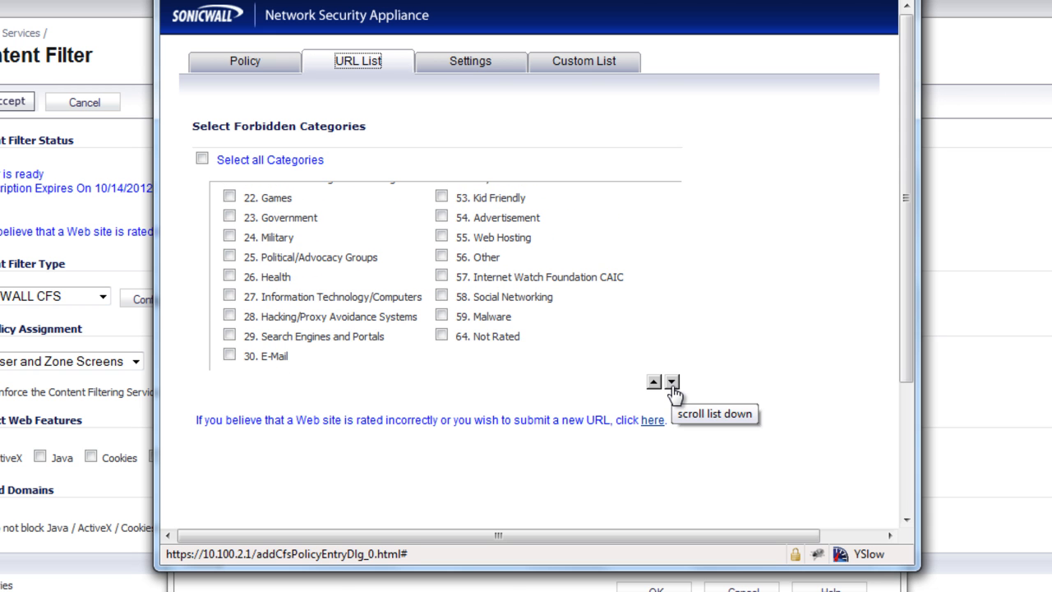
{"action": "mouse_move", "coordinate": [661, 400]}
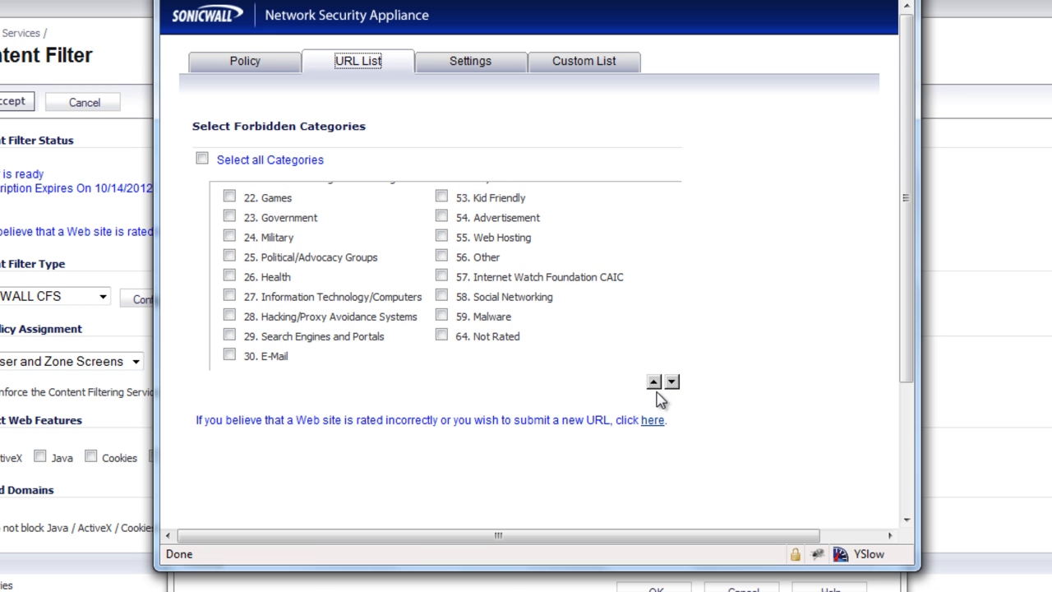
{"action": "left_click", "coordinate": [653, 380]}
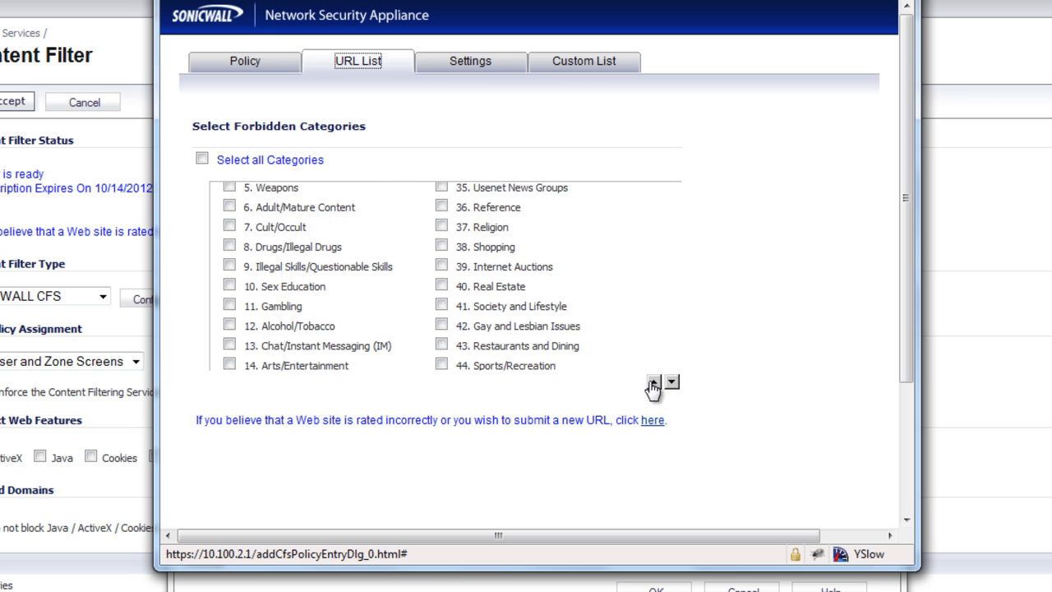
{"action": "left_click", "coordinate": [653, 381]}
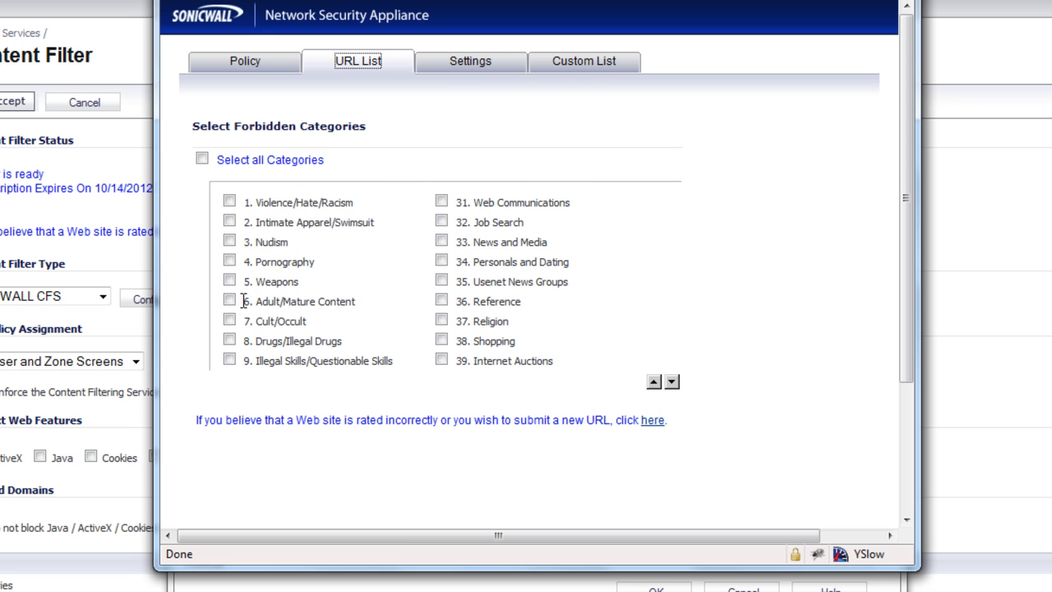
{"action": "left_click", "coordinate": [229, 262]}
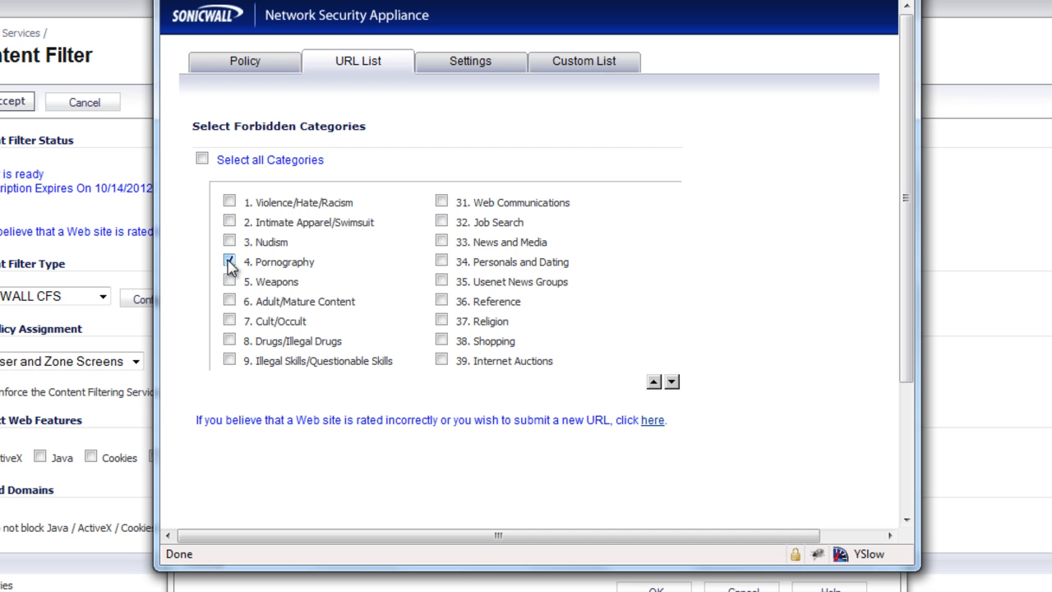
{"action": "left_click", "coordinate": [229, 262]}
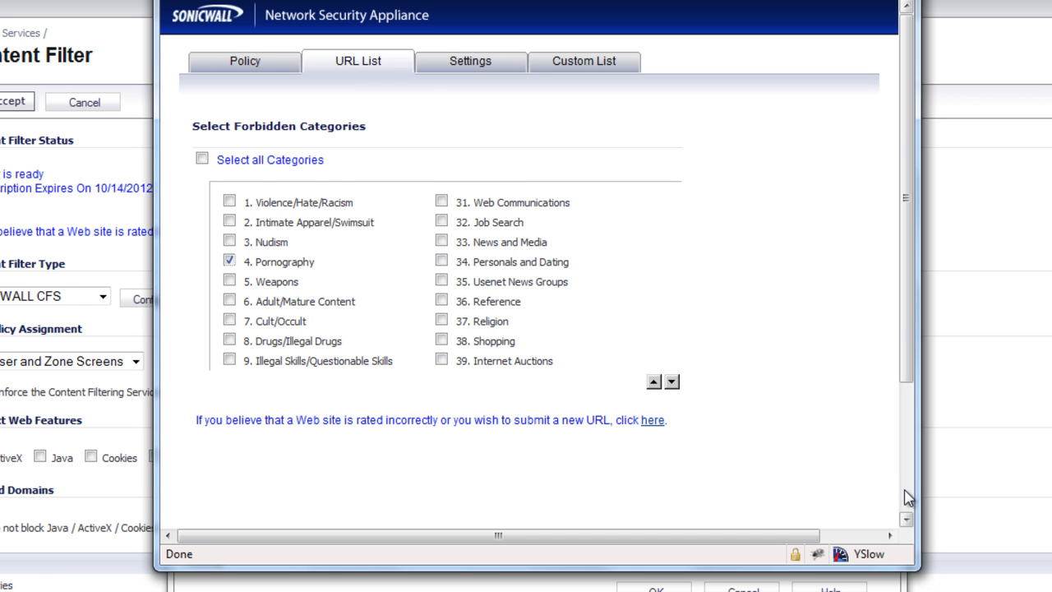
Step: Confirm the Edit CFS Policy and Filter Properties windows with OK, then expand Network
{"action": "left_click", "coordinate": [666, 408]}
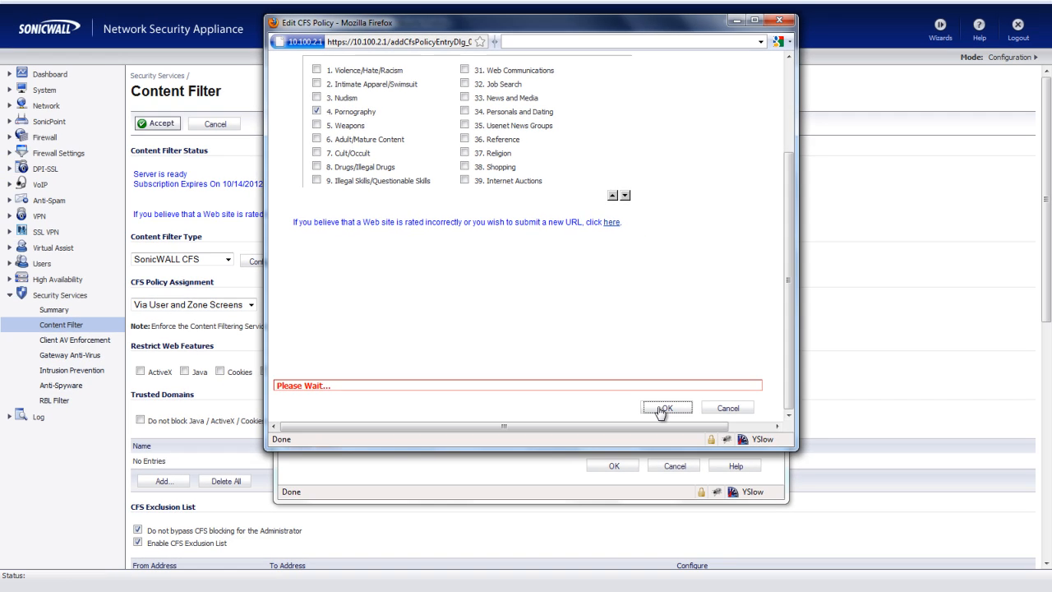
{"action": "left_click", "coordinate": [665, 408]}
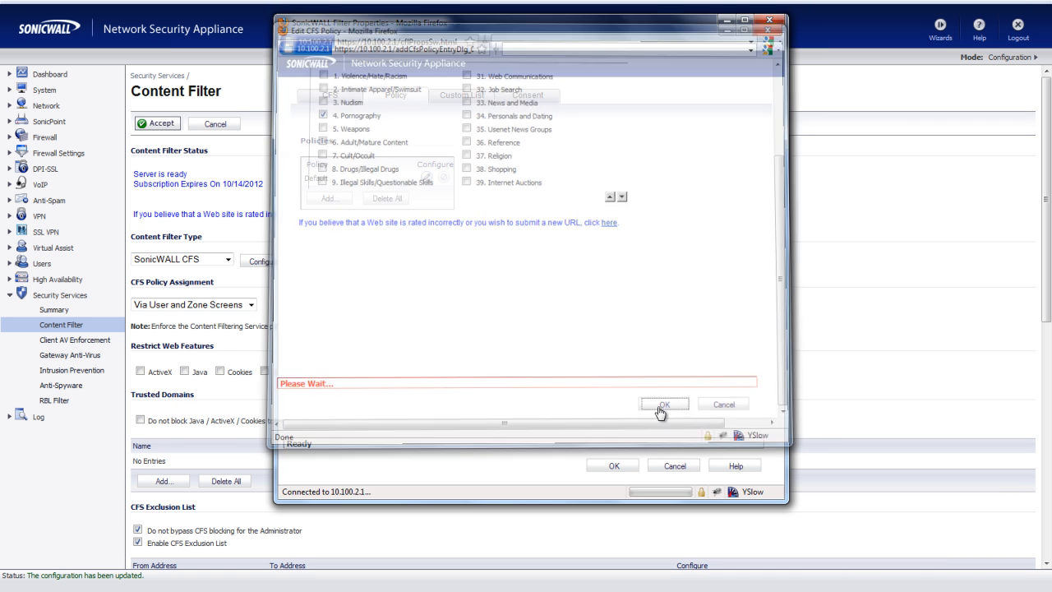
{"action": "left_click", "coordinate": [663, 404]}
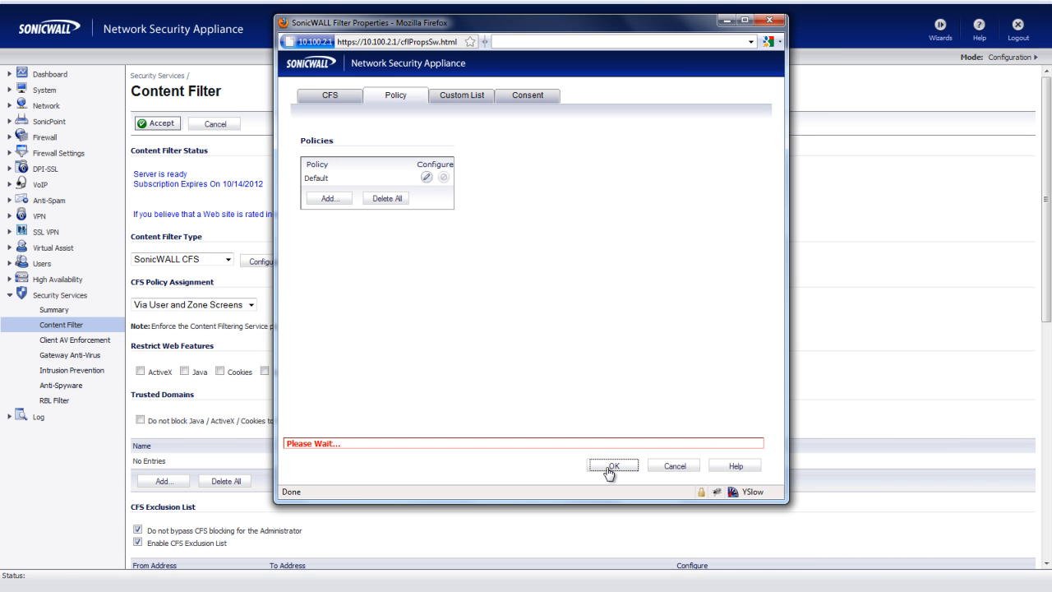
{"action": "left_click", "coordinate": [613, 466]}
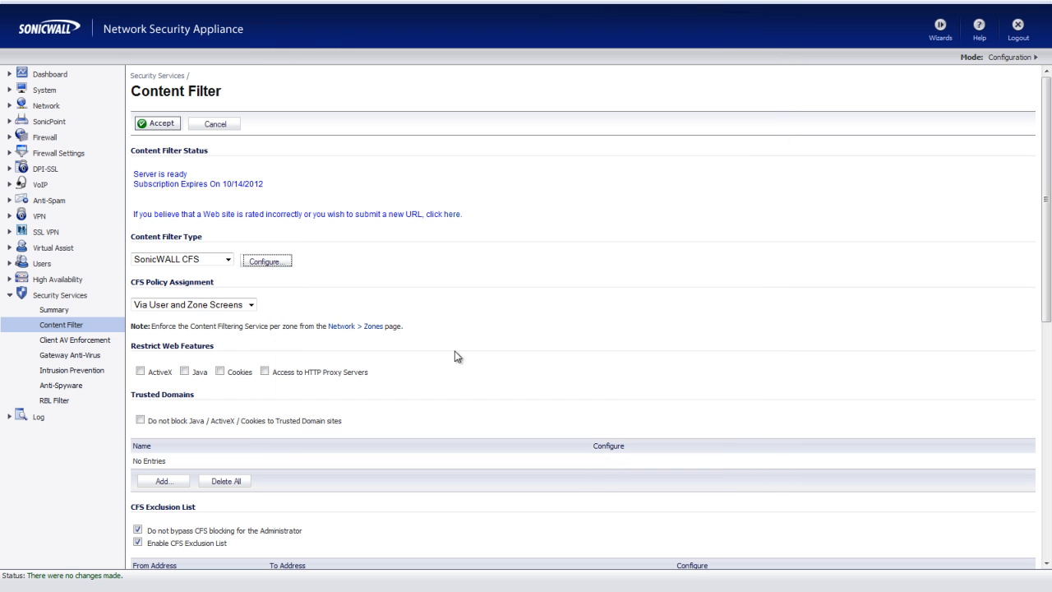
{"action": "left_click", "coordinate": [45, 105]}
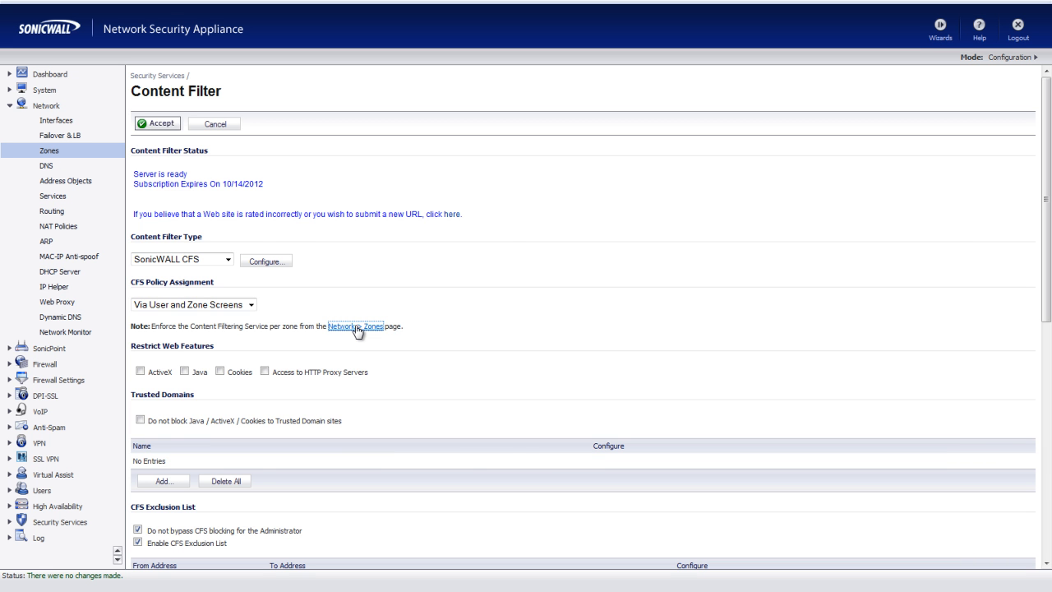
Step: Edit the LAN zone to enforce Content Filtering Service with CFS policy Default
{"action": "left_click", "coordinate": [355, 326]}
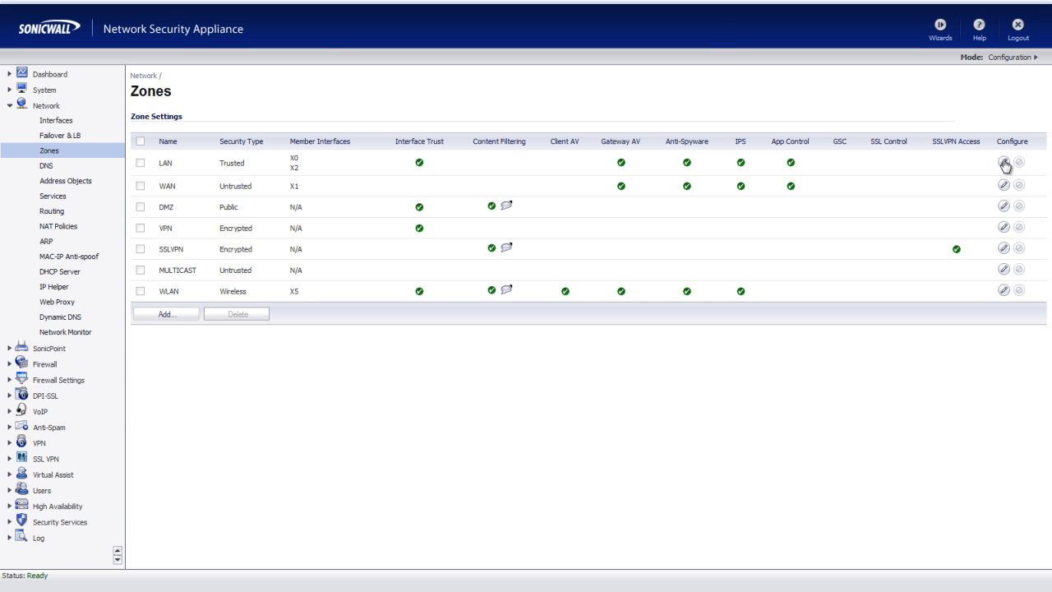
{"action": "left_click", "coordinate": [1004, 163]}
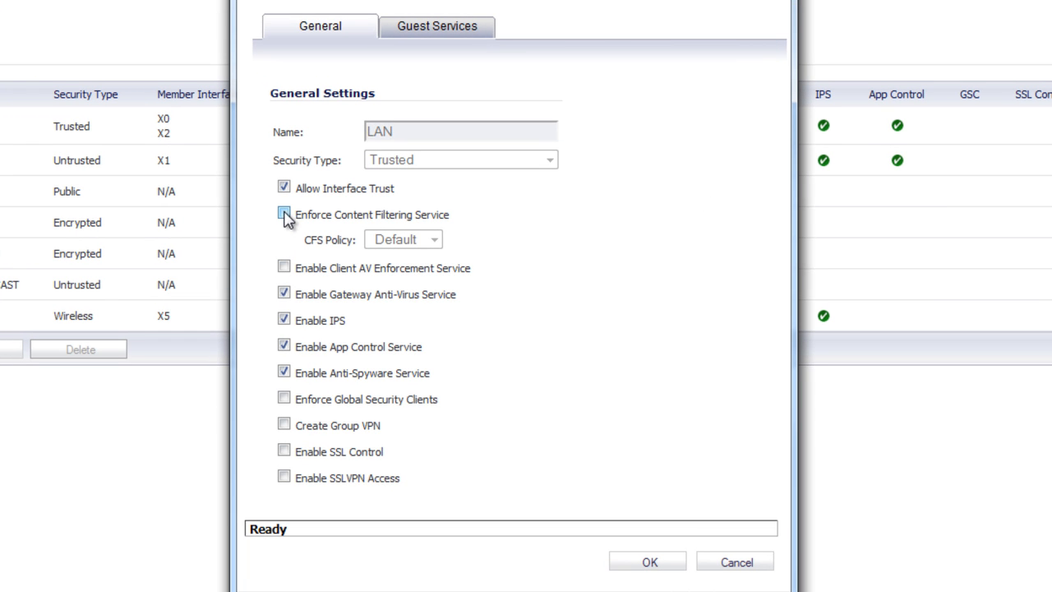
{"action": "left_click", "coordinate": [283, 214]}
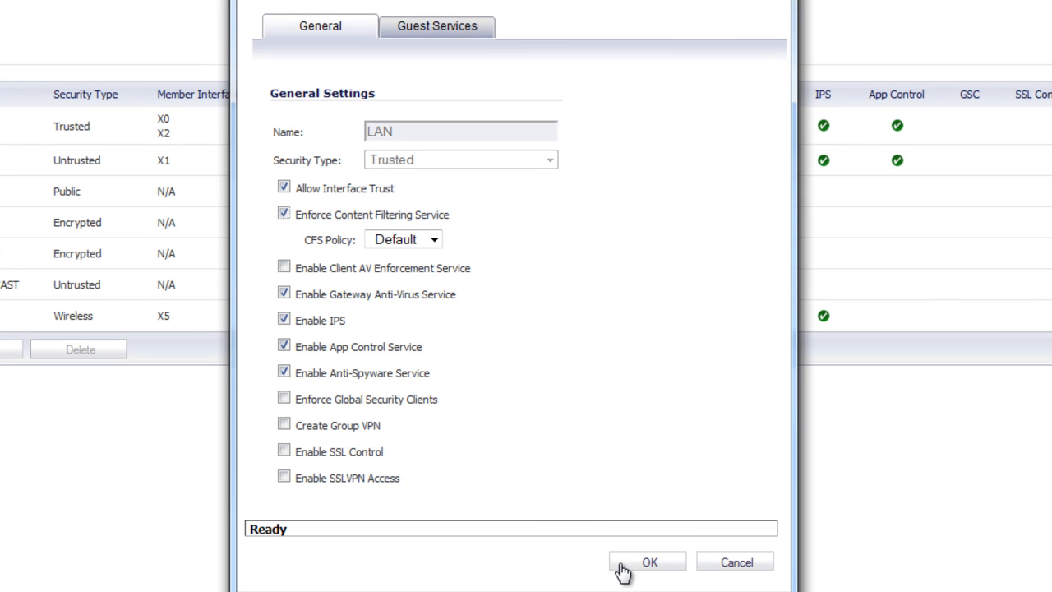
{"action": "left_click", "coordinate": [648, 563]}
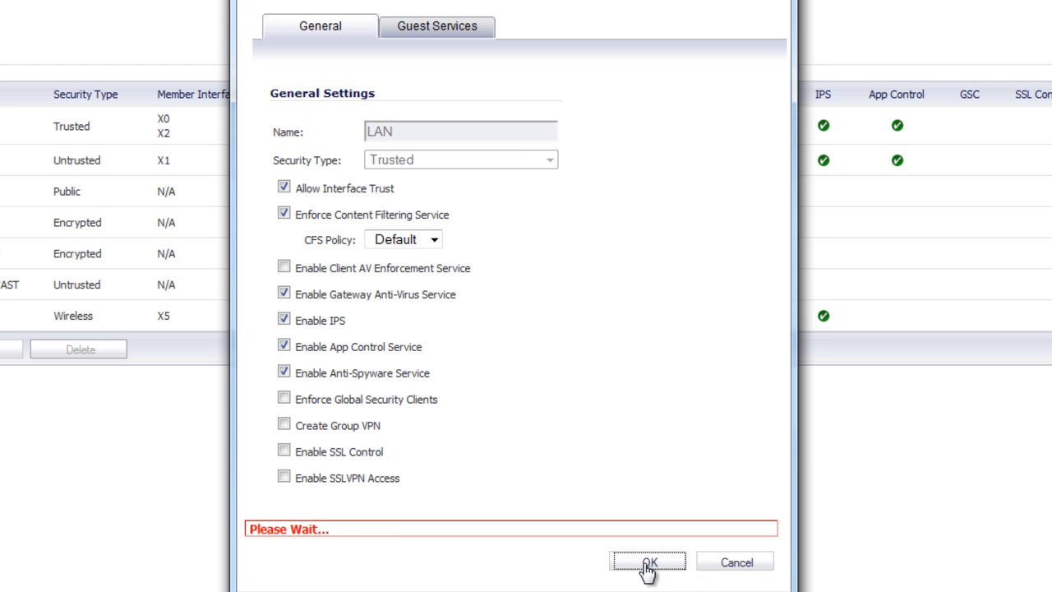
{"action": "left_click", "coordinate": [648, 562]}
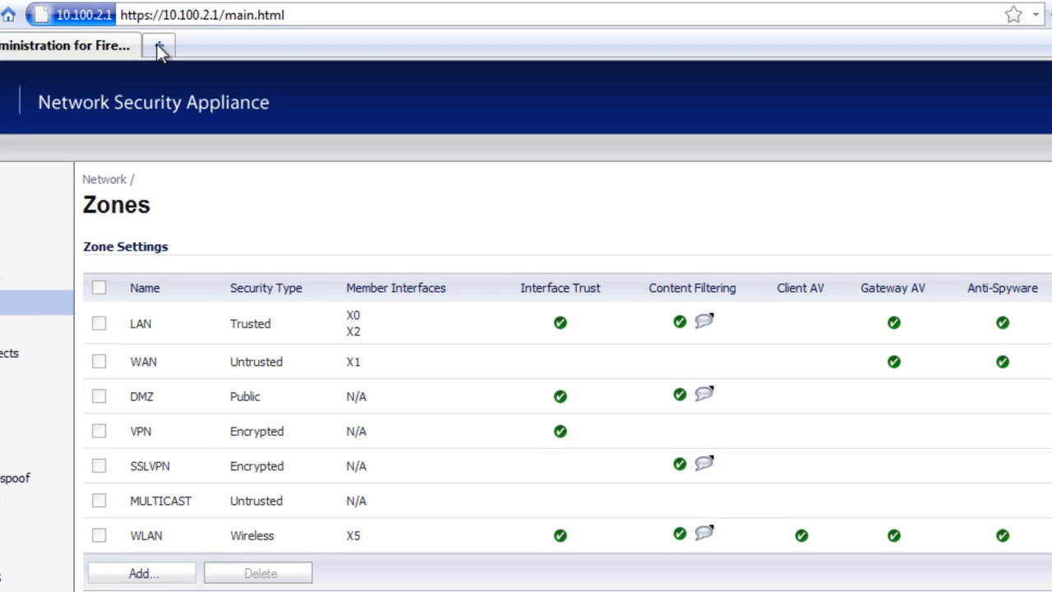
{"action": "type", "text": "http://sex.com/"}
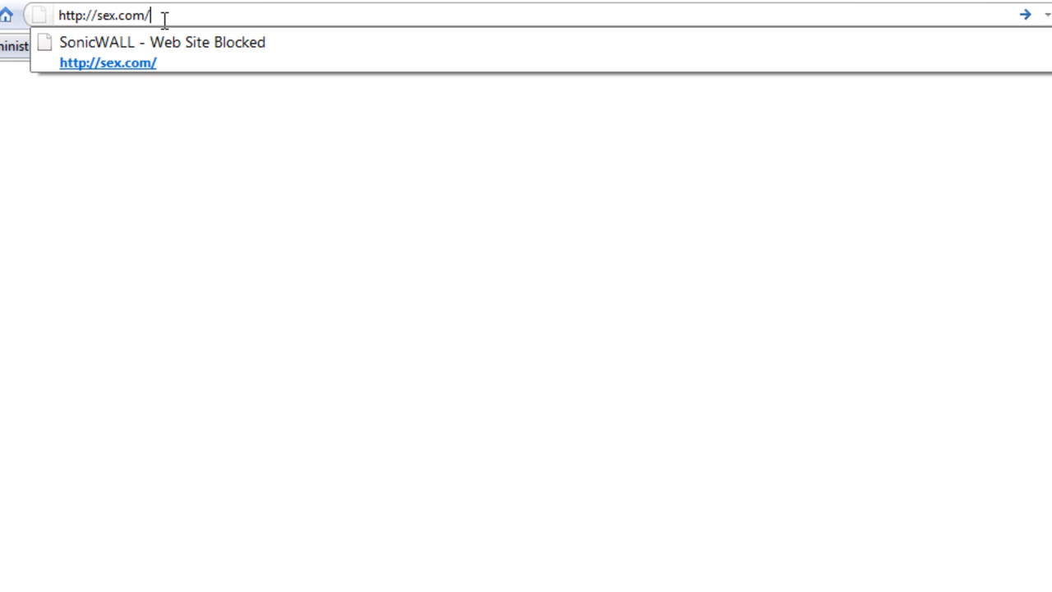